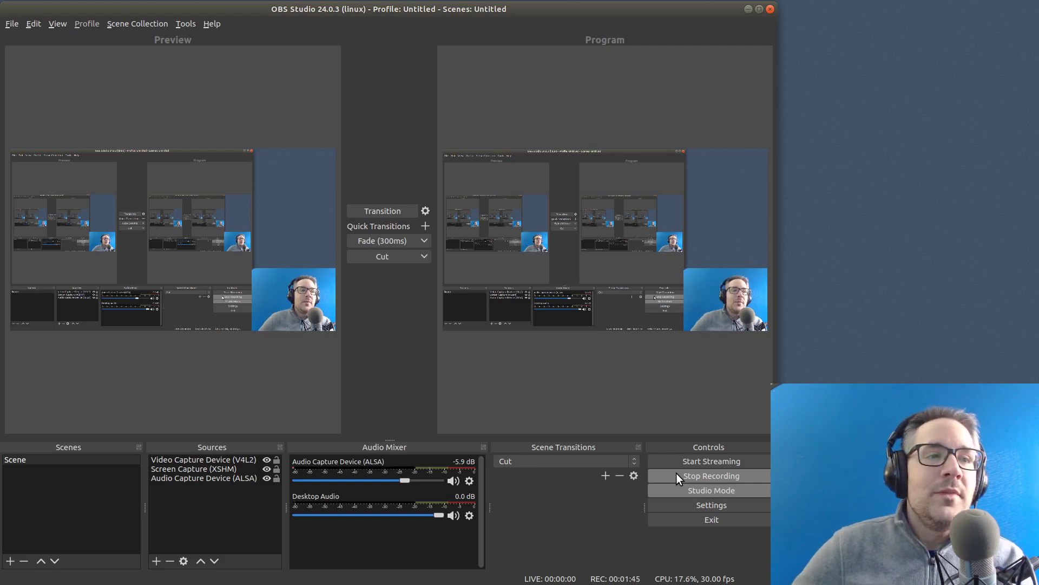
pyautogui.moveTo(635, 525)
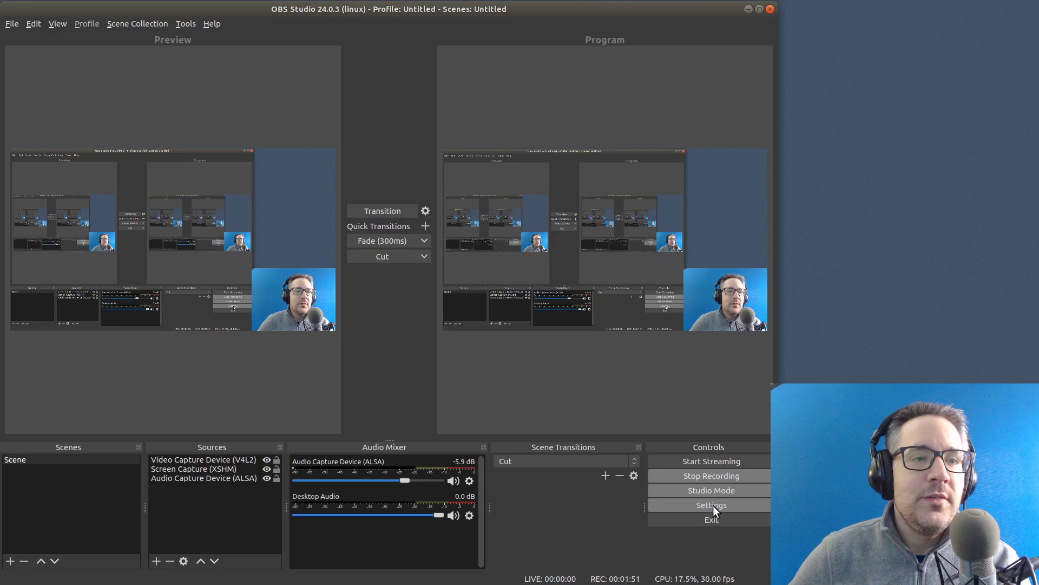
# - Open OBS Settings and move through the Output page to the Audio page
pyautogui.click(711, 505)
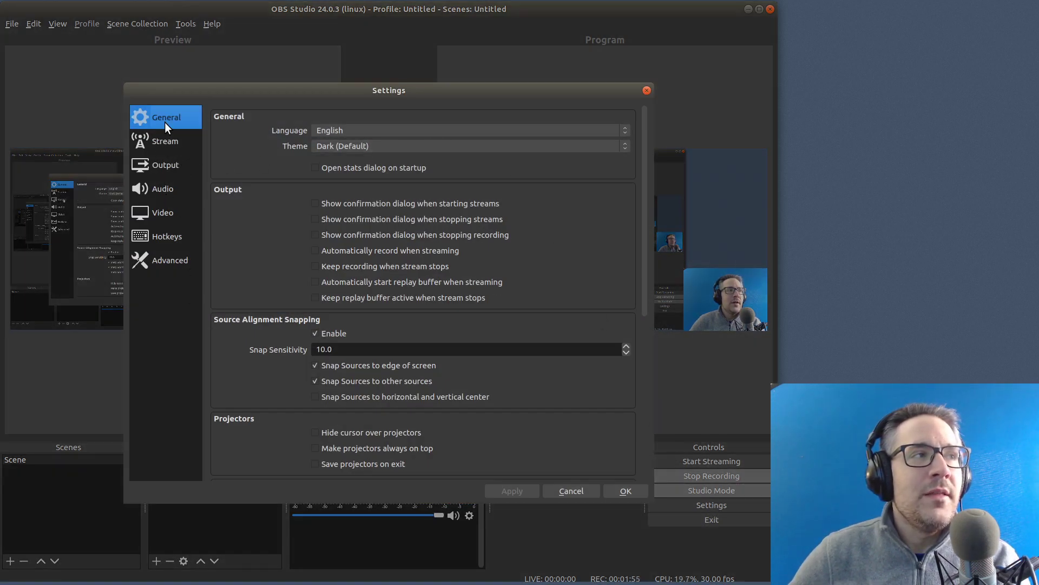
pyautogui.moveTo(210, 338)
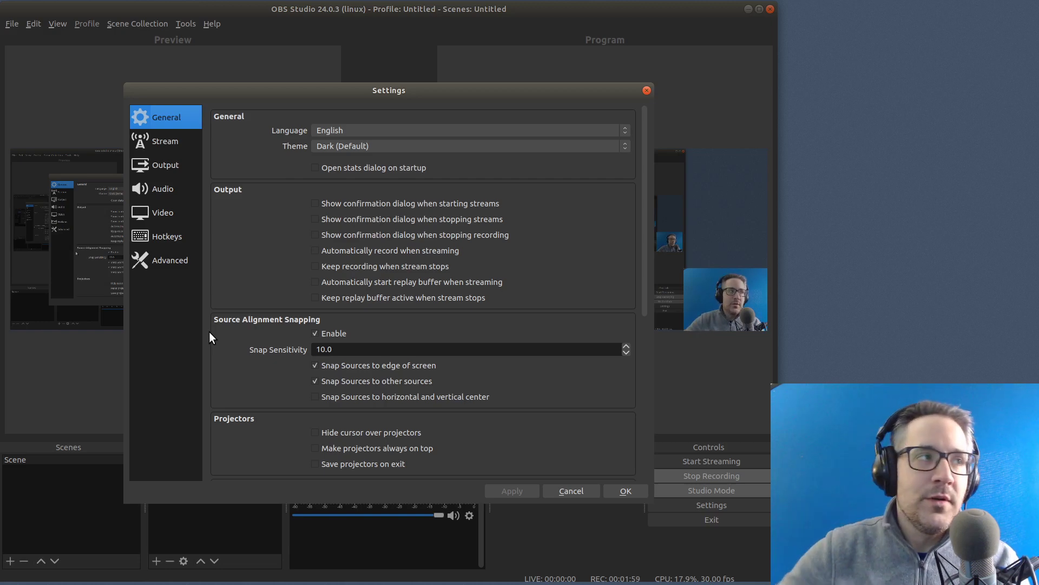
pyautogui.click(164, 165)
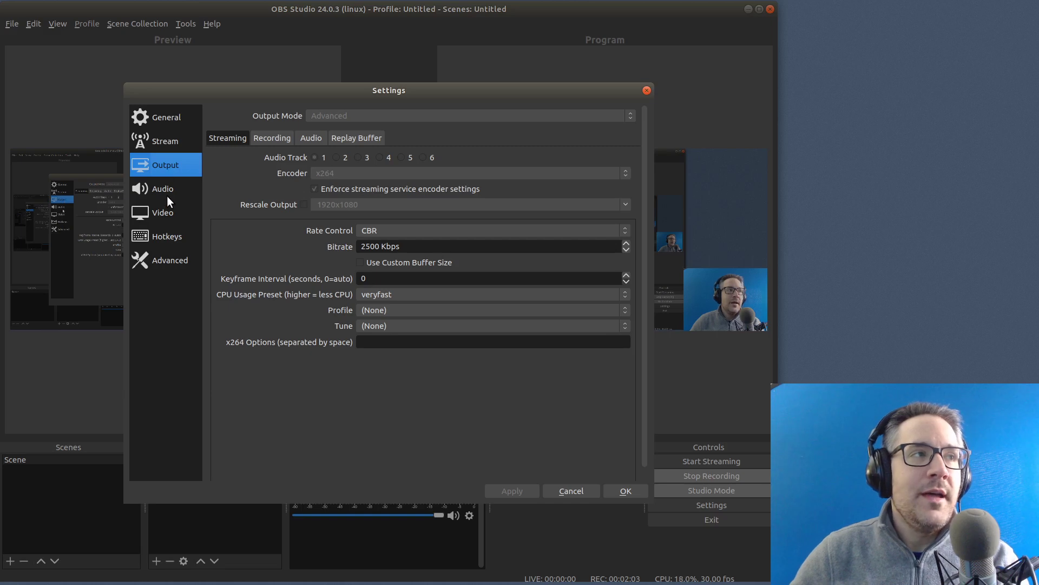
pyautogui.click(163, 188)
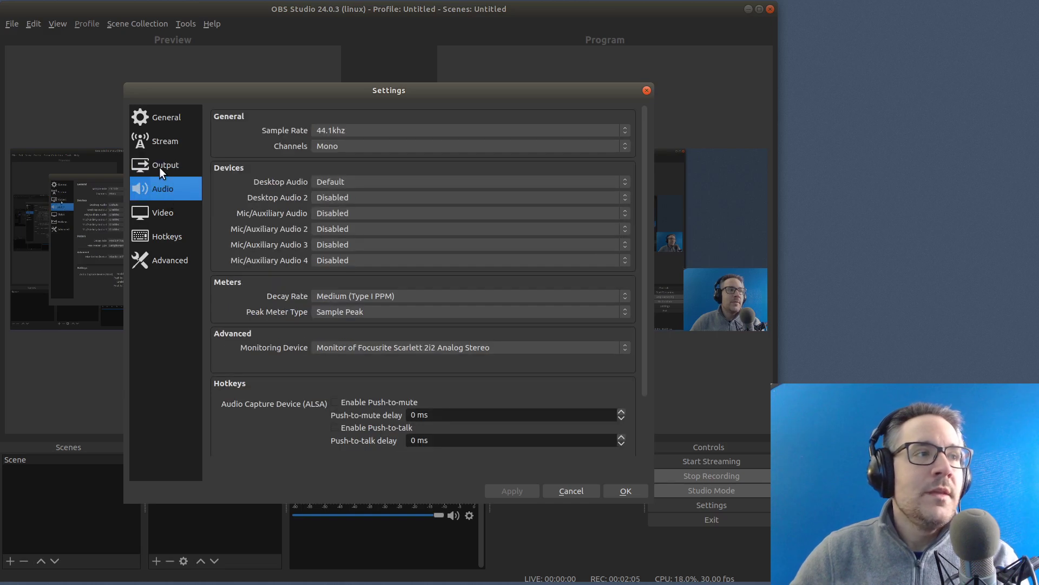
pyautogui.moveTo(312, 290)
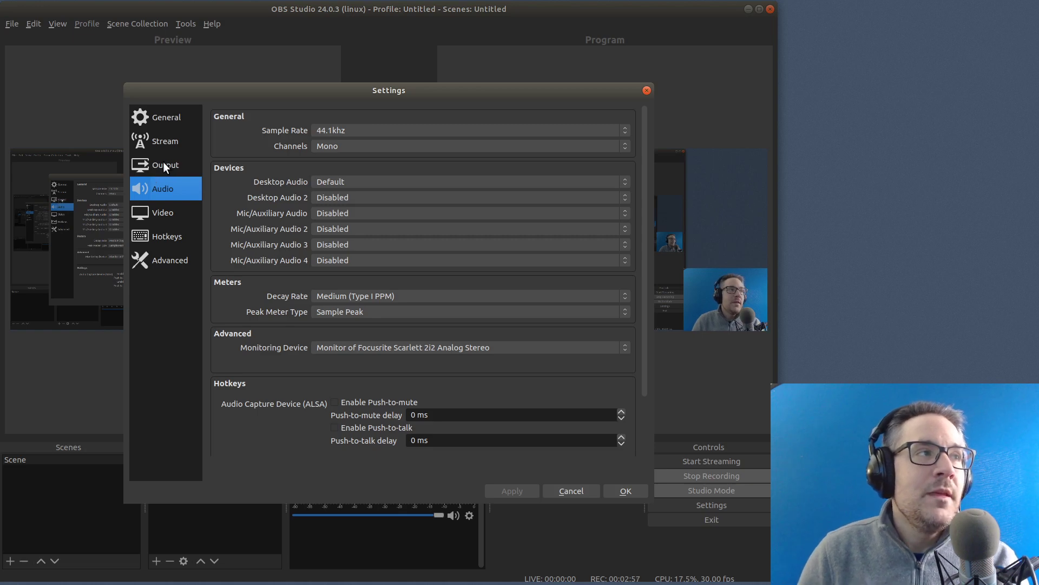
# - Return to Output settings and view the streaming output at CBR, 2500 Kbps
pyautogui.click(165, 165)
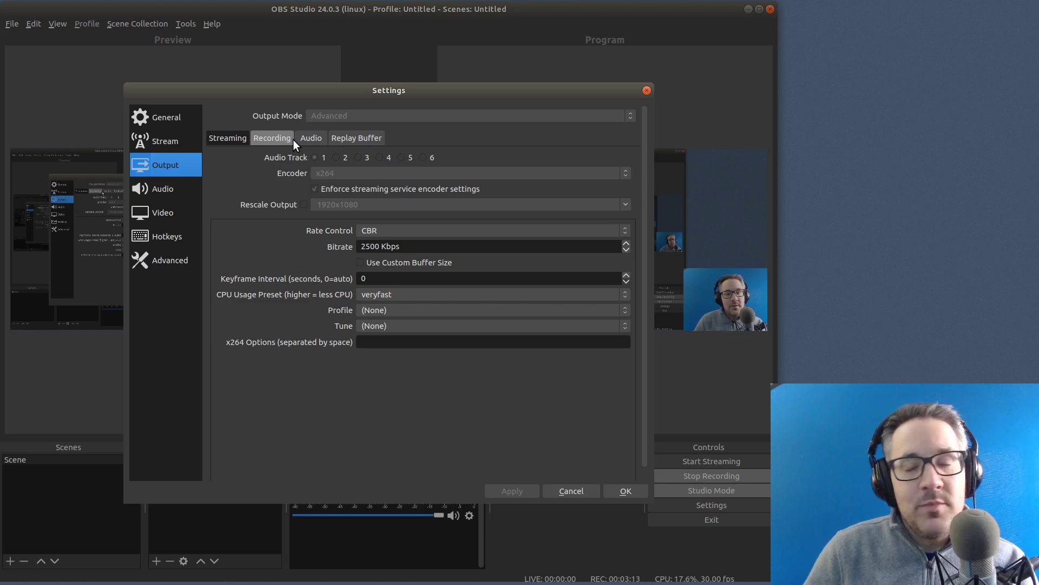
pyautogui.moveTo(276, 145)
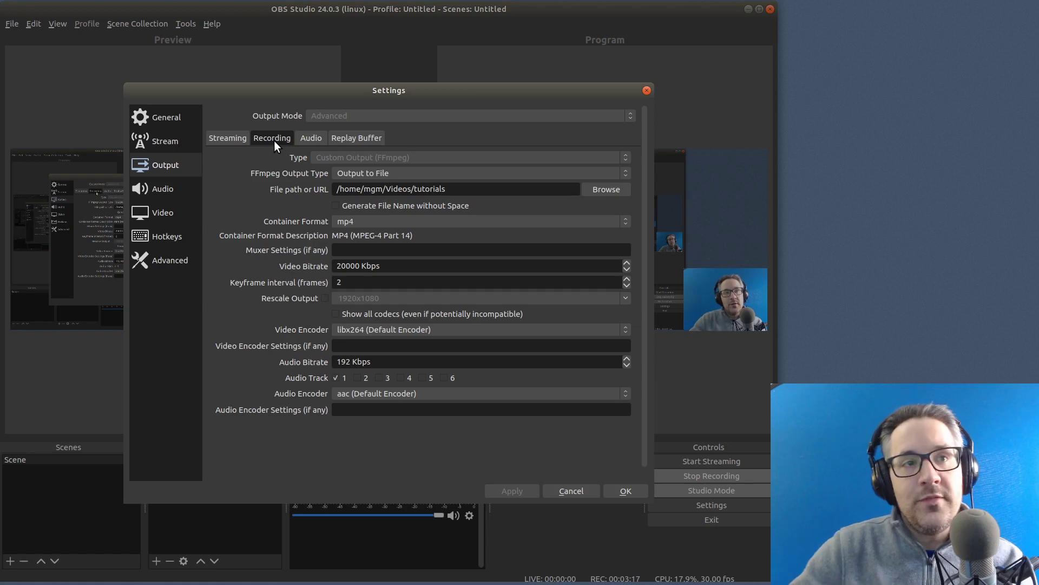
pyautogui.click(227, 138)
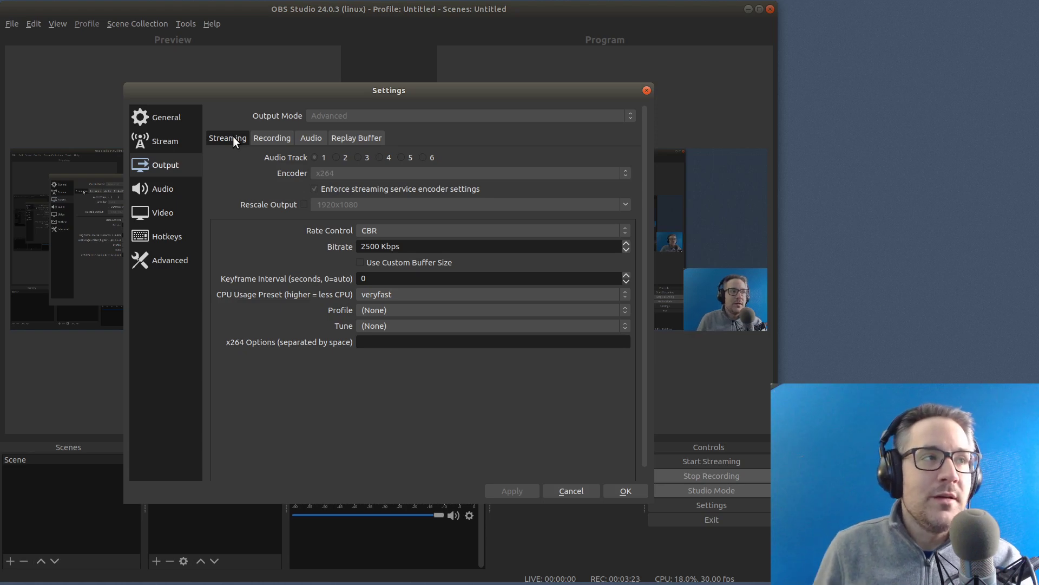
pyautogui.moveTo(454, 334)
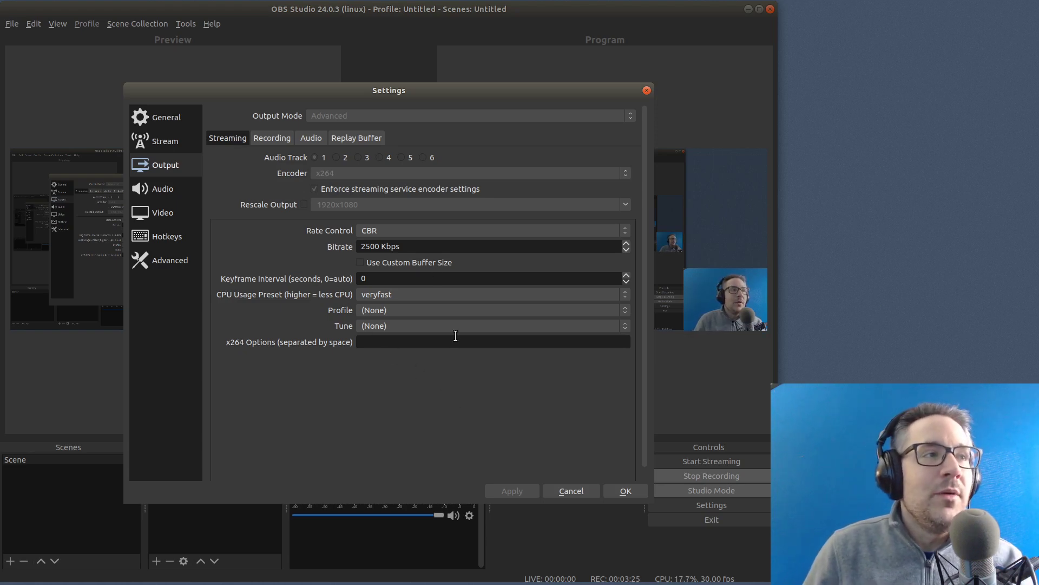
# - View the recording output: MP4 to the tutorials folder at 20000 Kbps
pyautogui.click(272, 138)
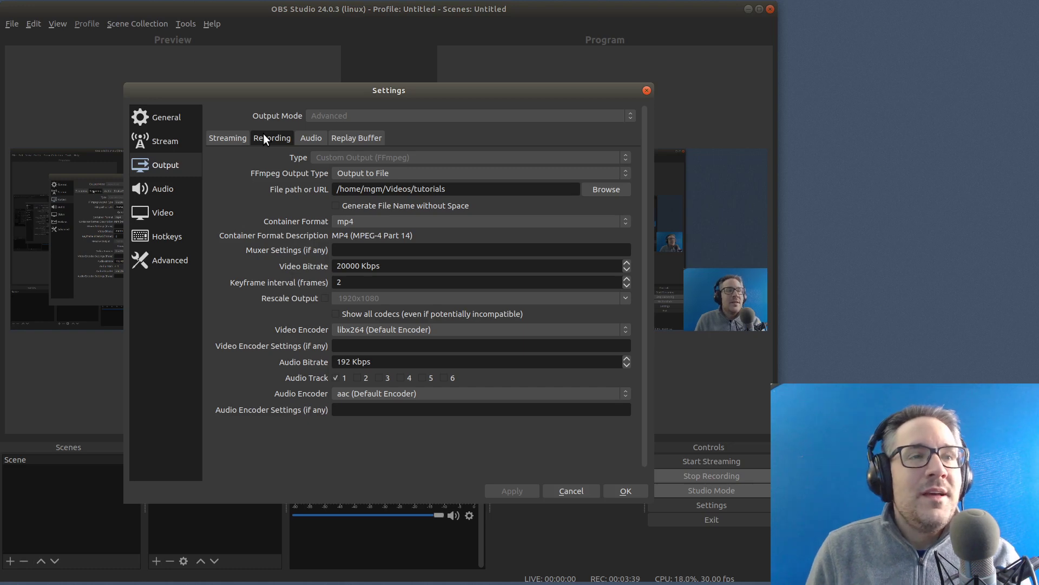
pyautogui.moveTo(359, 245)
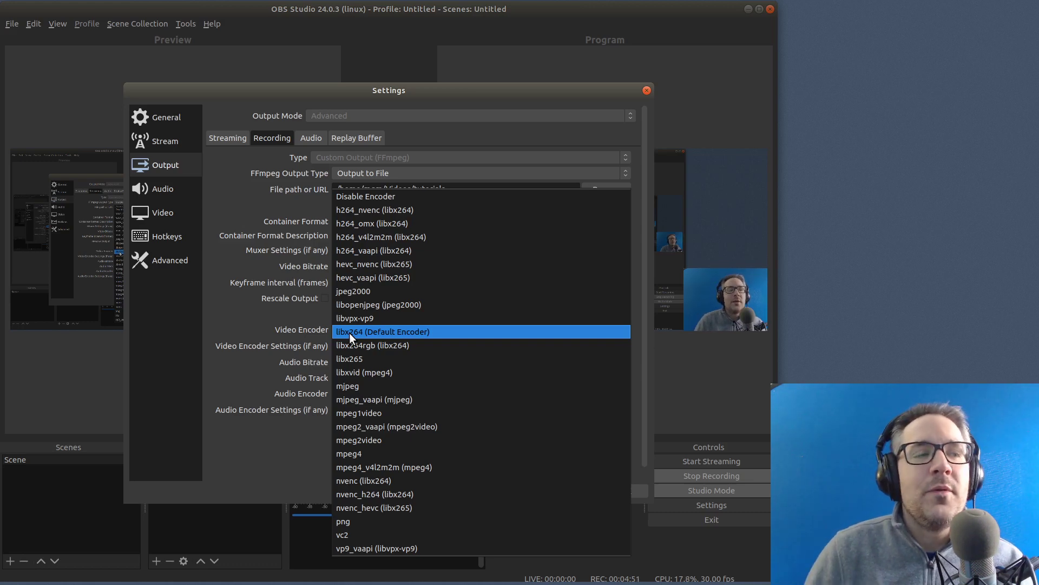
pyautogui.moveTo(405, 494)
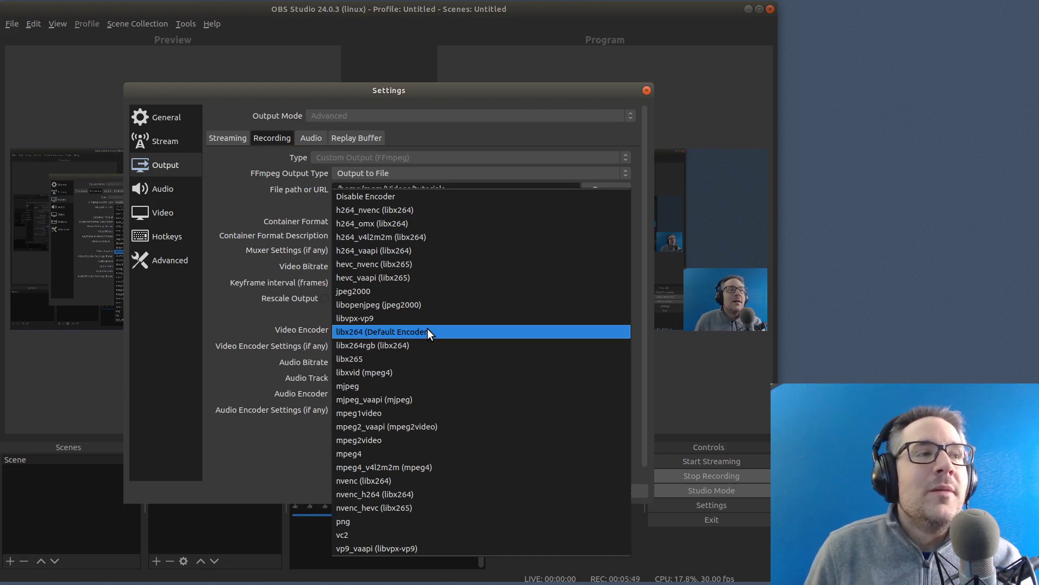
pyautogui.click(381, 331)
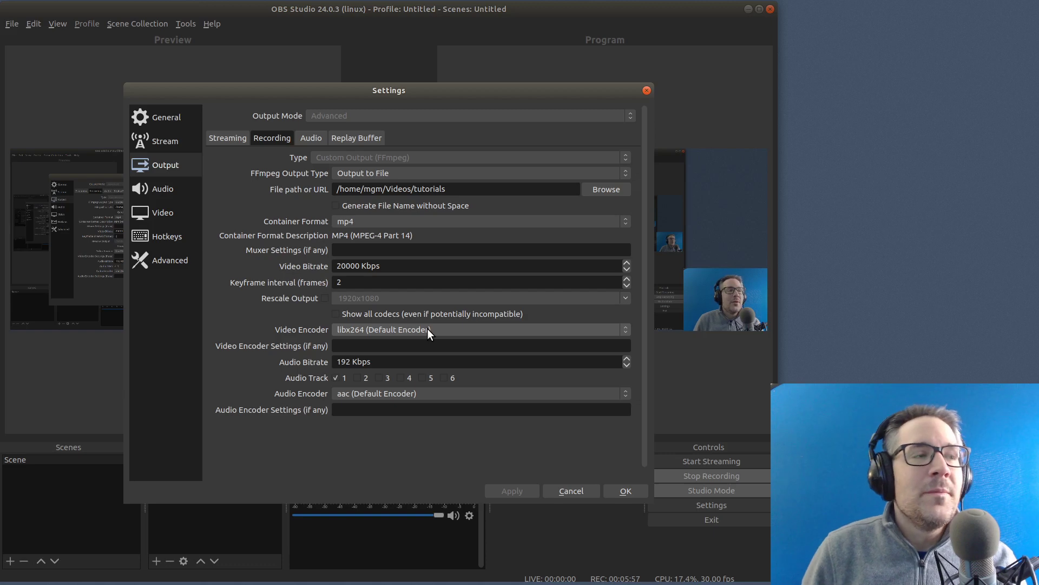
pyautogui.moveTo(326, 402)
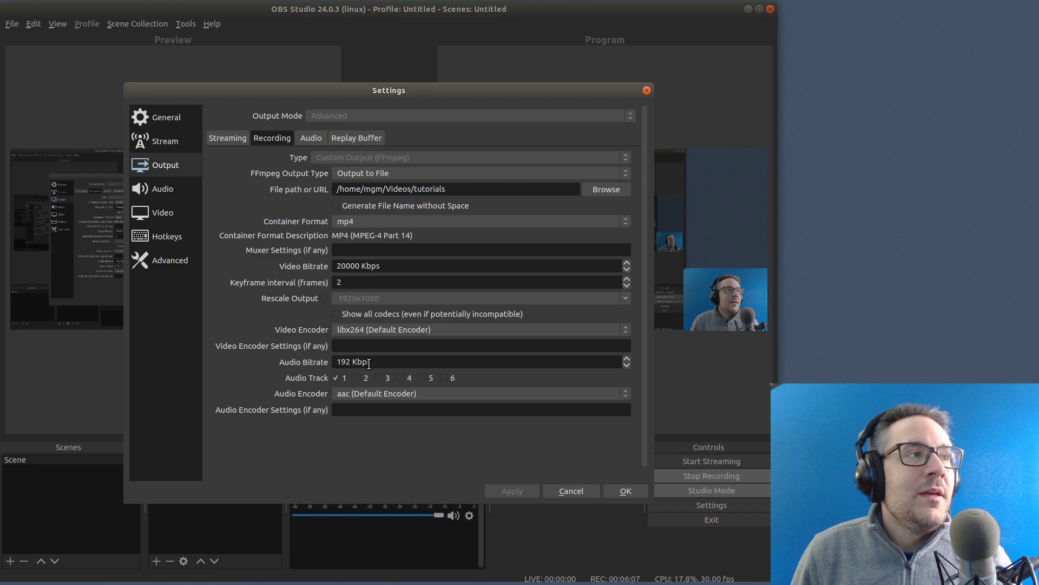
pyautogui.moveTo(368, 471)
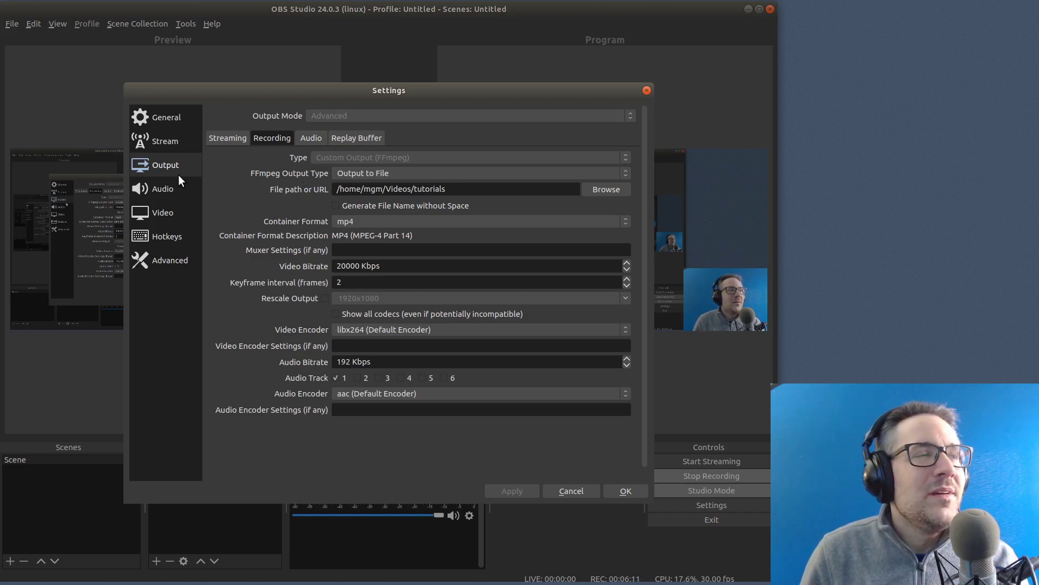
# - View the Output audio tab listing bitrates for tracks 1 through 6
pyautogui.click(311, 137)
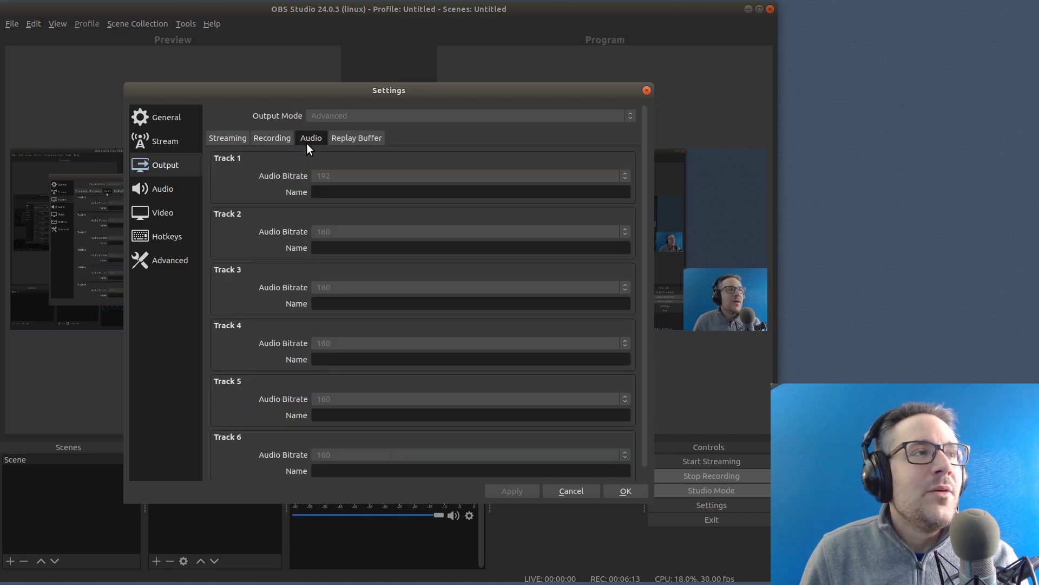
pyautogui.moveTo(373, 204)
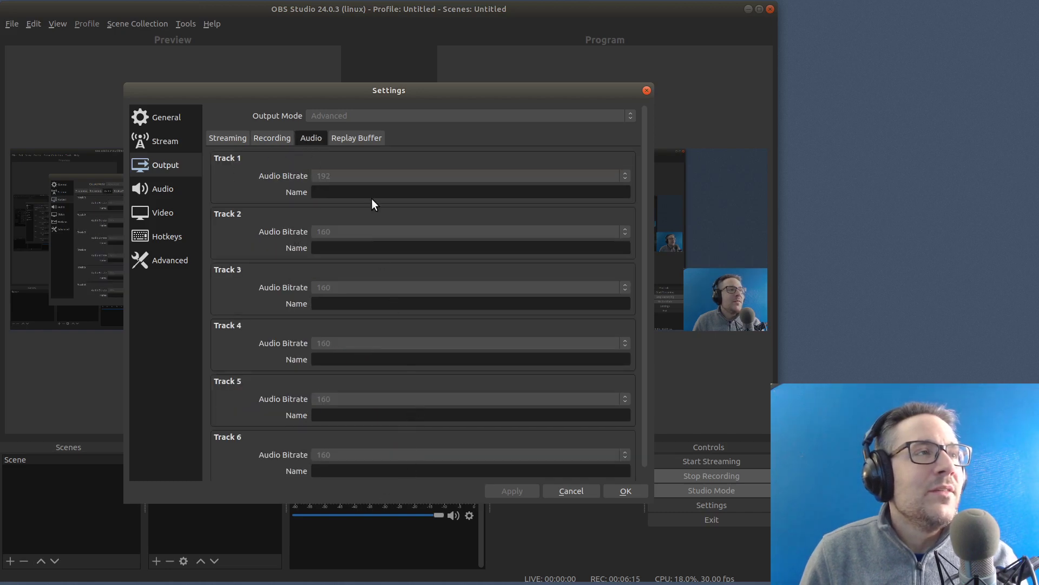
# - Return to the Audio settings page showing 44.1 kHz, mono and Default desktop audio
pyautogui.click(163, 188)
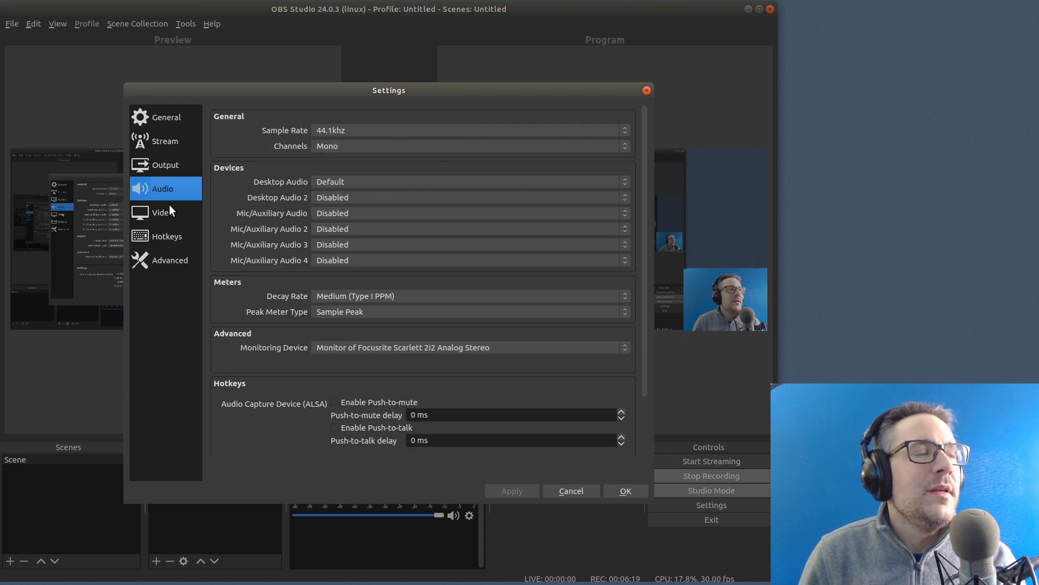
pyautogui.moveTo(308, 140)
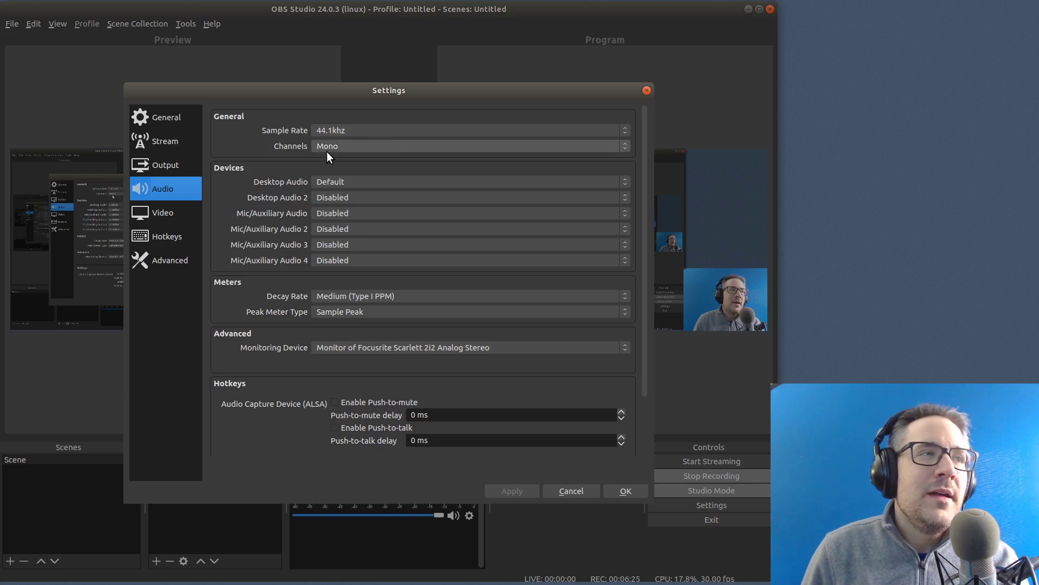
pyautogui.moveTo(352, 148)
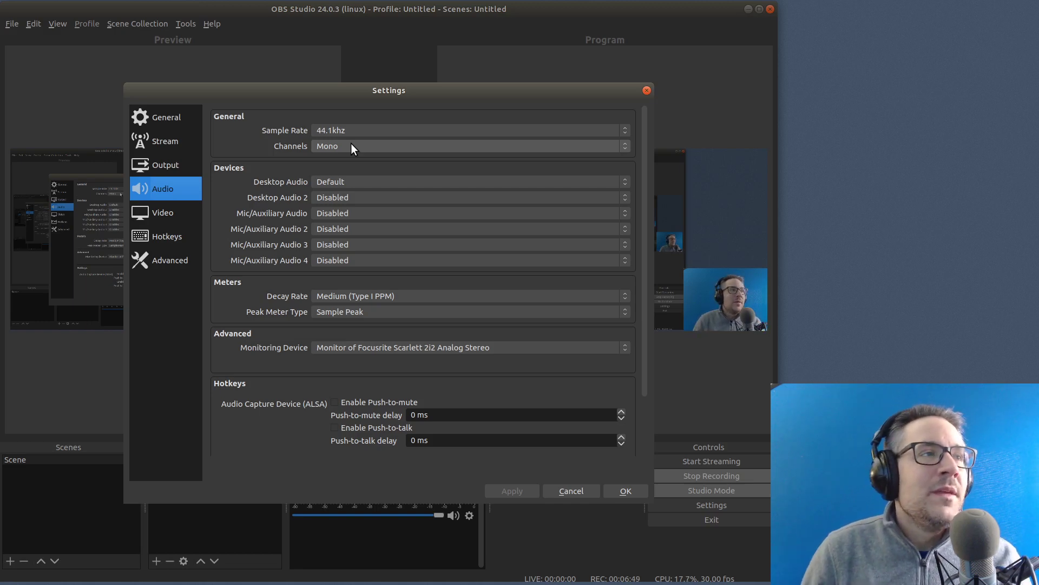
pyautogui.moveTo(357, 358)
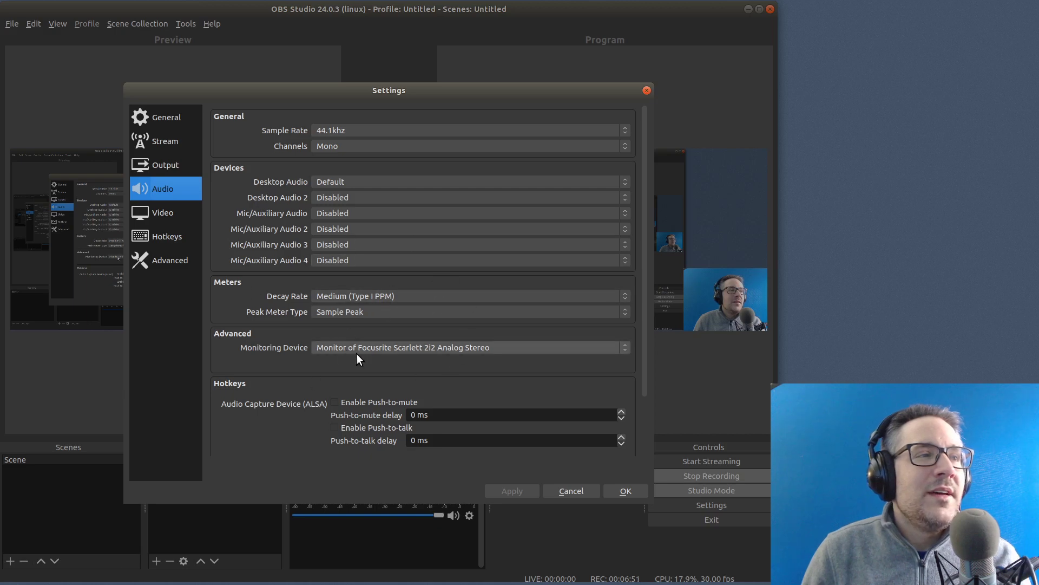
pyautogui.moveTo(243, 230)
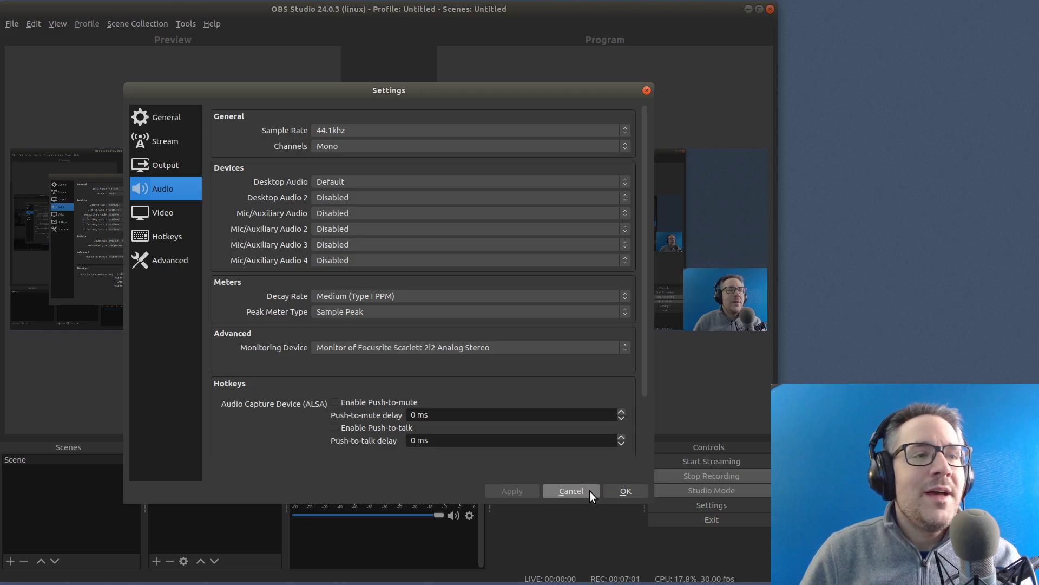
# - Close Settings without saving and bring up the Audio Capture Device (ALSA) options menu
pyautogui.click(570, 490)
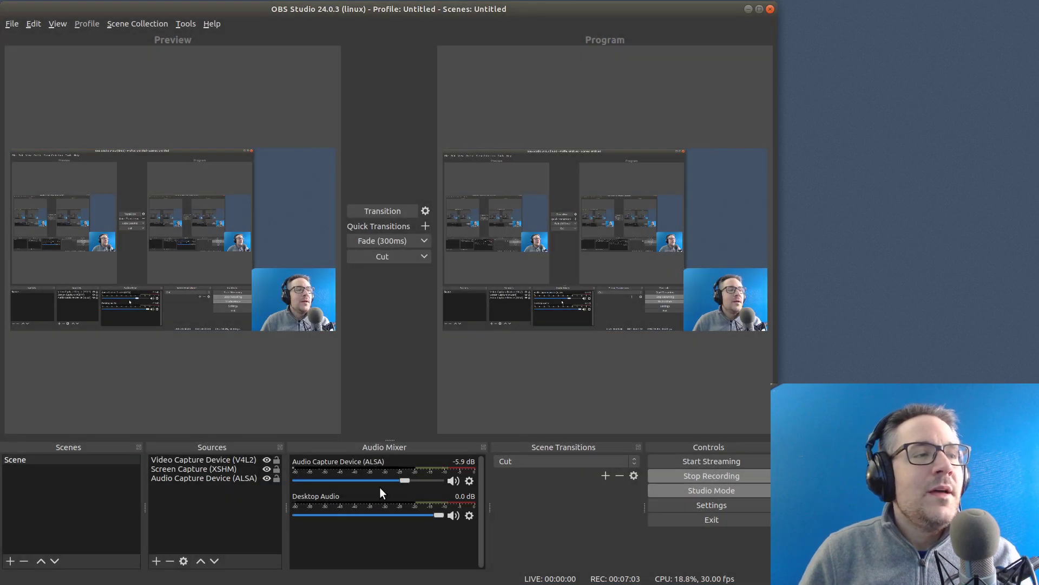
pyautogui.moveTo(312, 474)
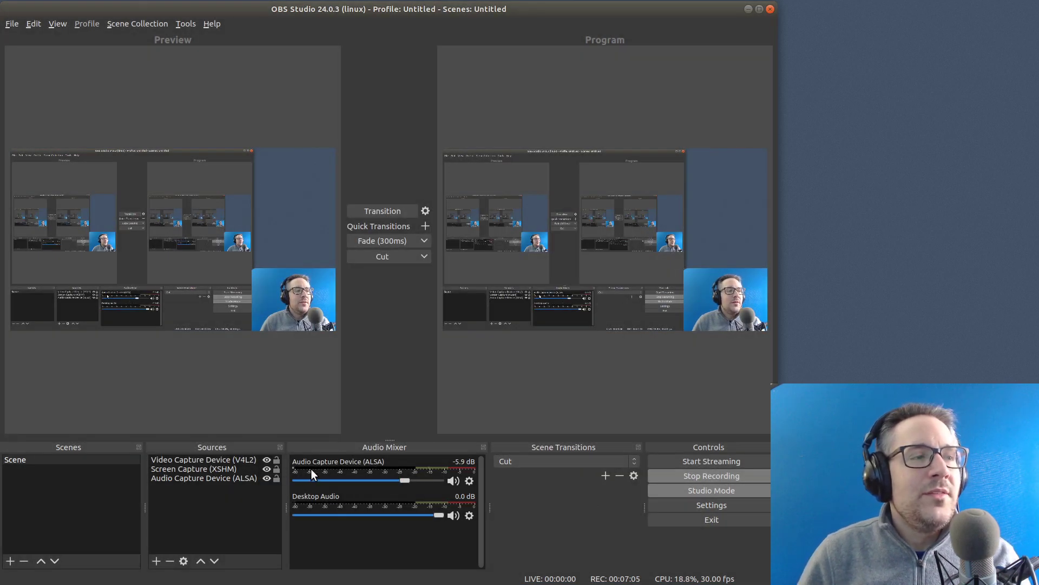
pyautogui.moveTo(370, 484)
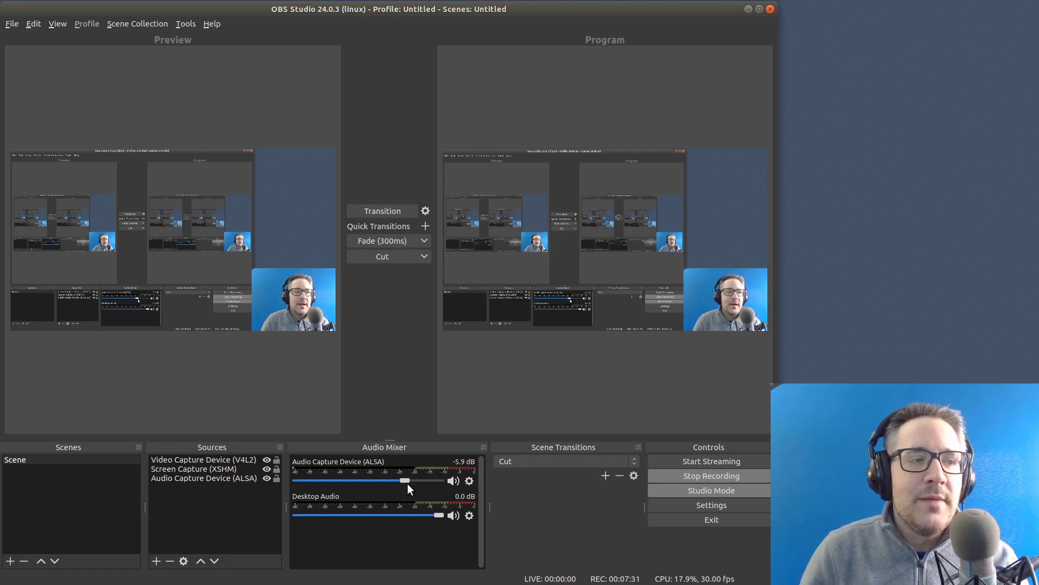
pyautogui.moveTo(428, 477)
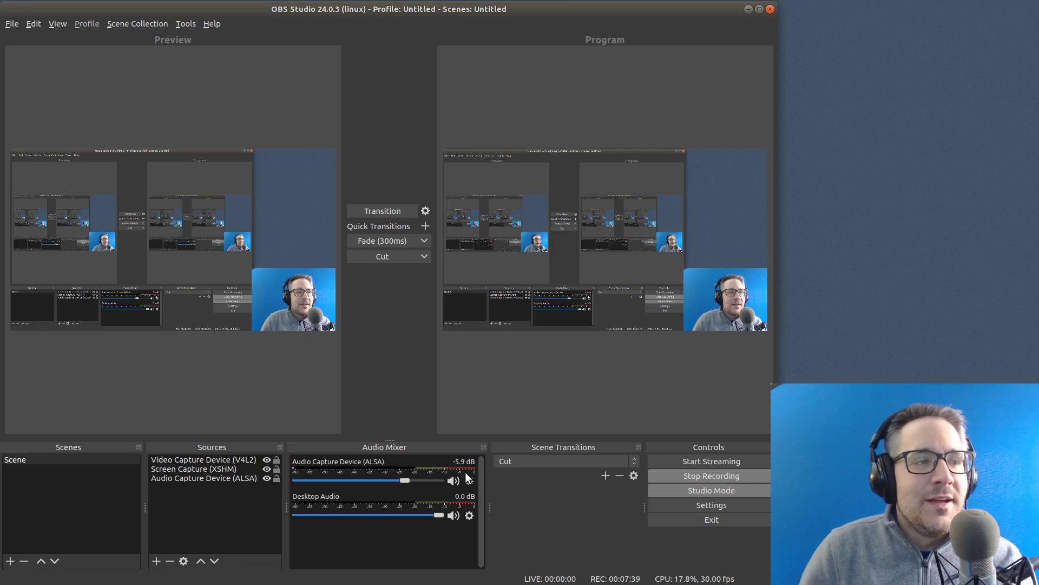
pyautogui.moveTo(480, 486)
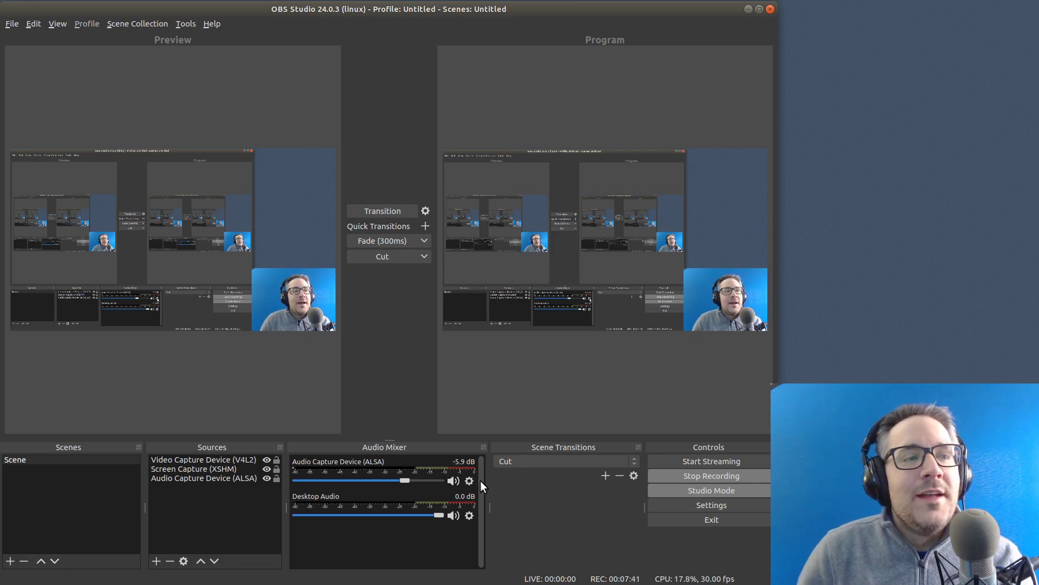
pyautogui.click(469, 480)
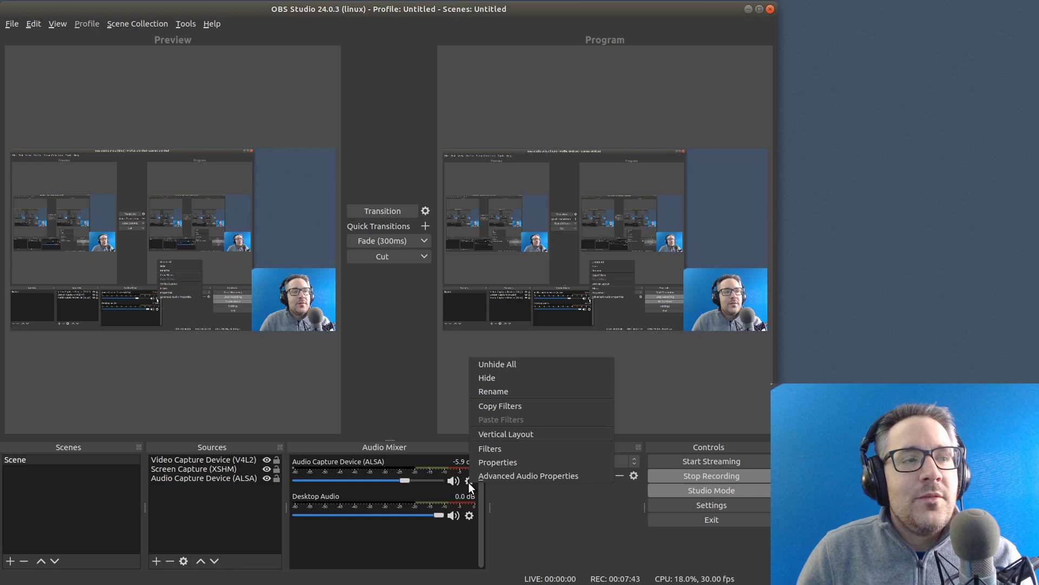
pyautogui.moveTo(490, 449)
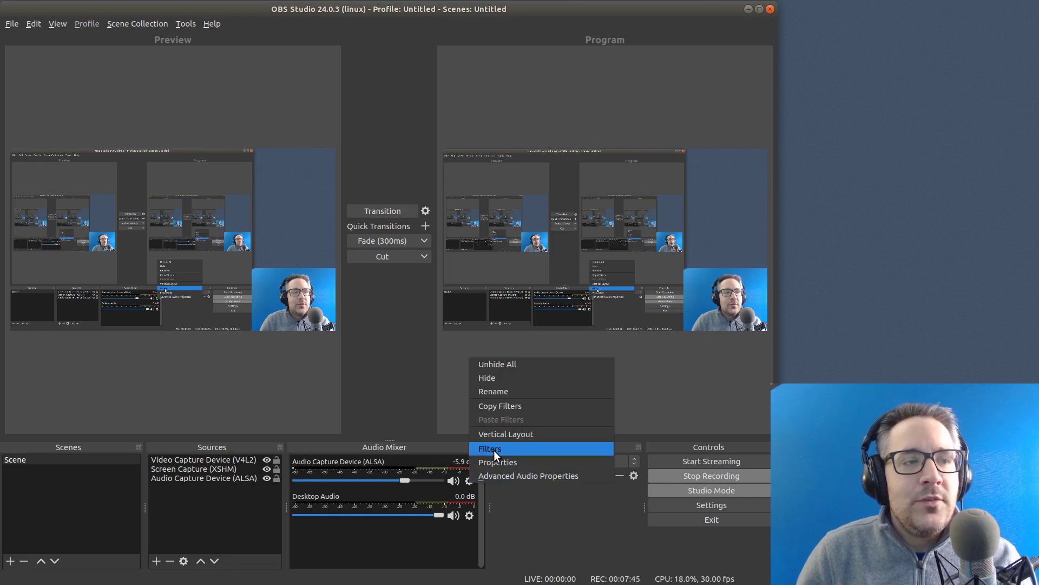
# - Open the mic source's filters and inspect Noise Suppression at -20 dB
pyautogui.click(489, 448)
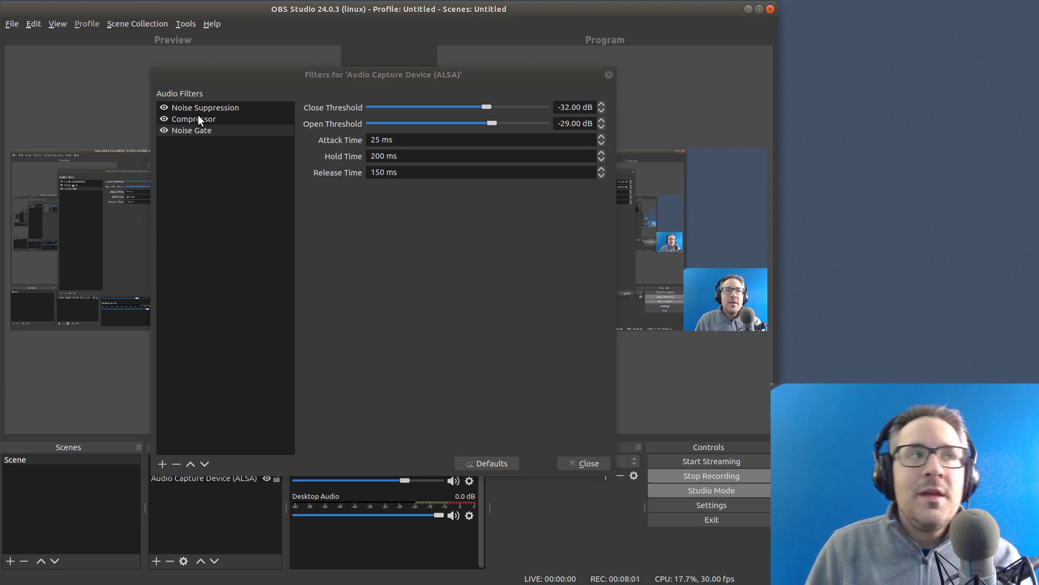
pyautogui.click(204, 107)
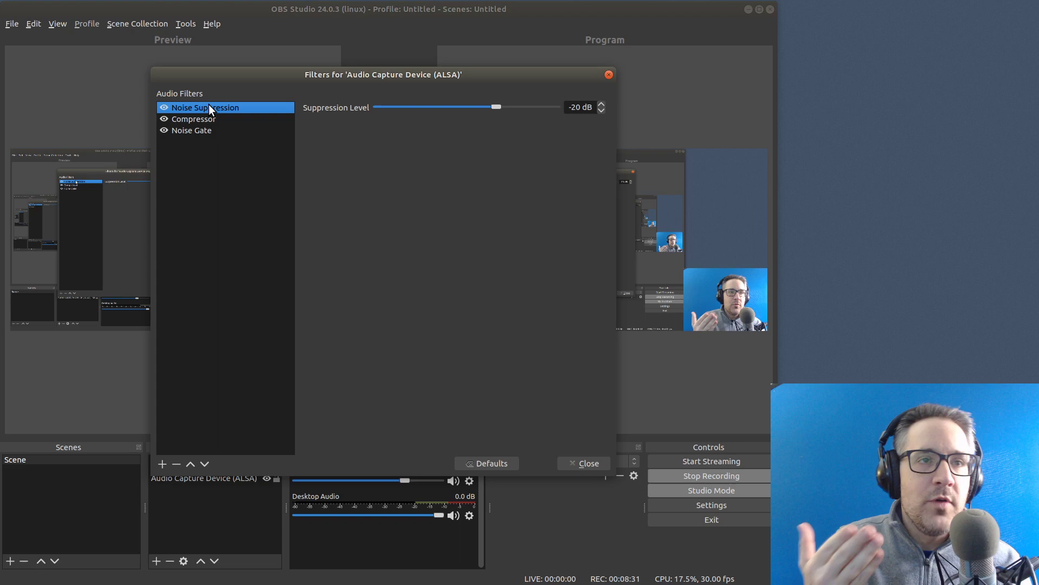
# - Compare Compressor (10:1, -18 dB), Noise Gate (-32/-29 dB) and Noise Suppression, then close the filters window
pyautogui.click(193, 118)
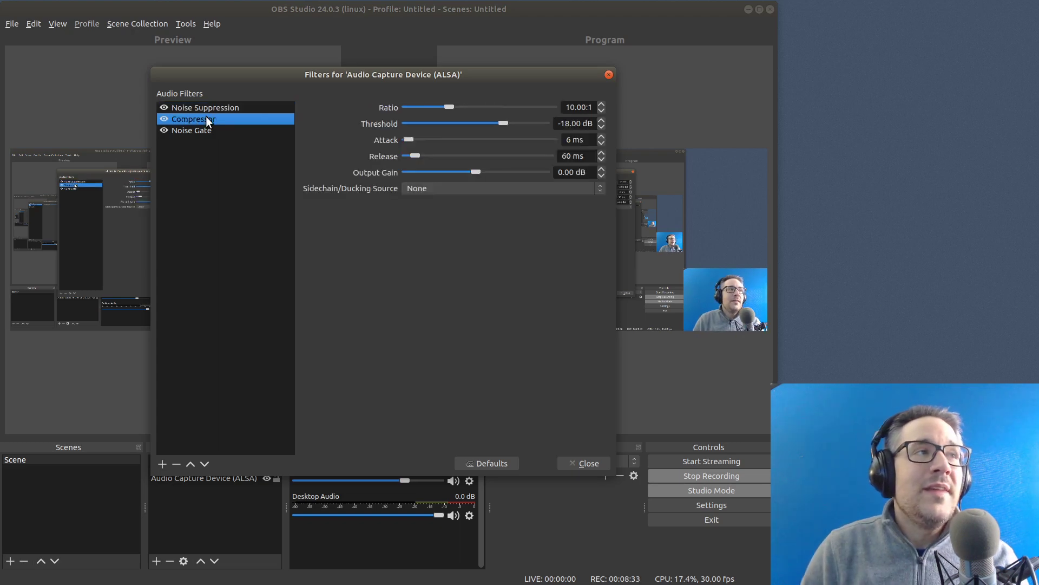
pyautogui.click(192, 129)
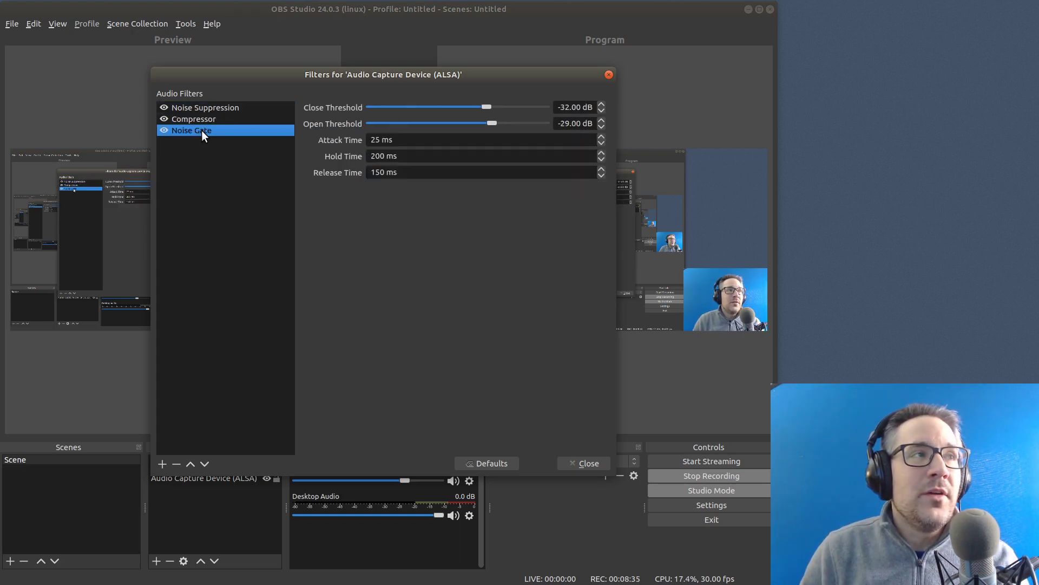
pyautogui.click(194, 118)
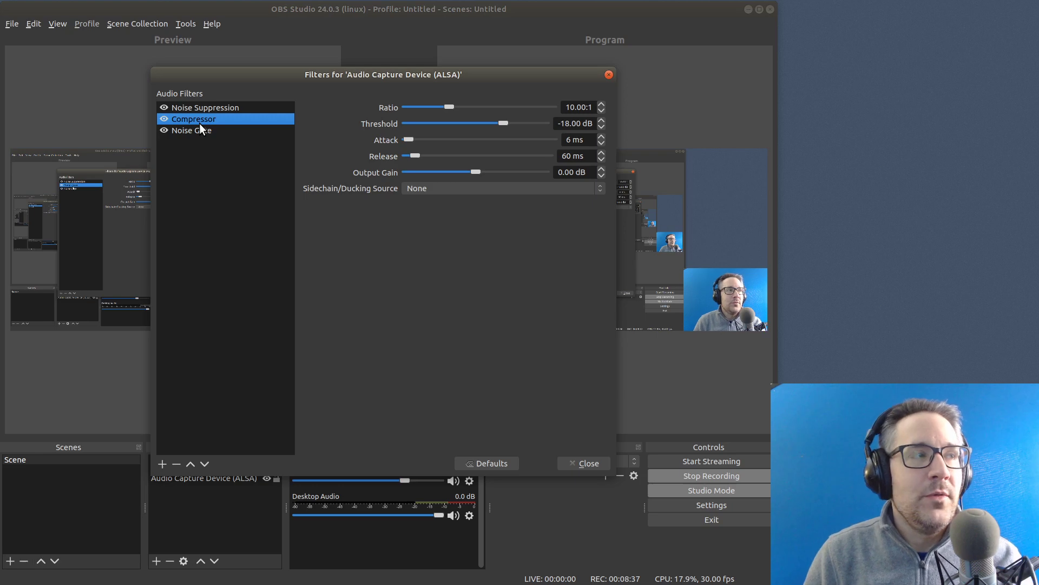
pyautogui.moveTo(213, 130)
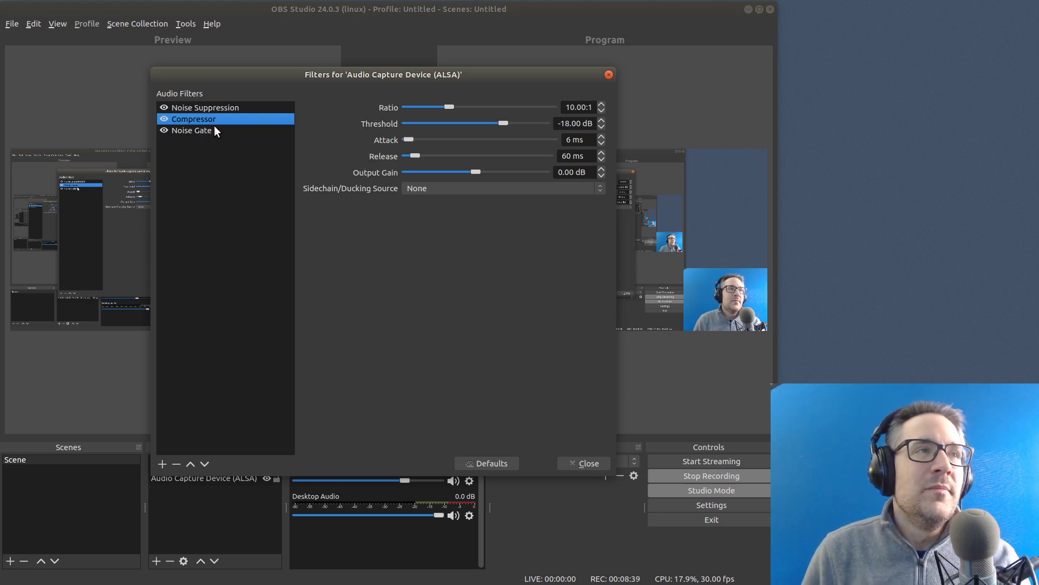
pyautogui.click(192, 130)
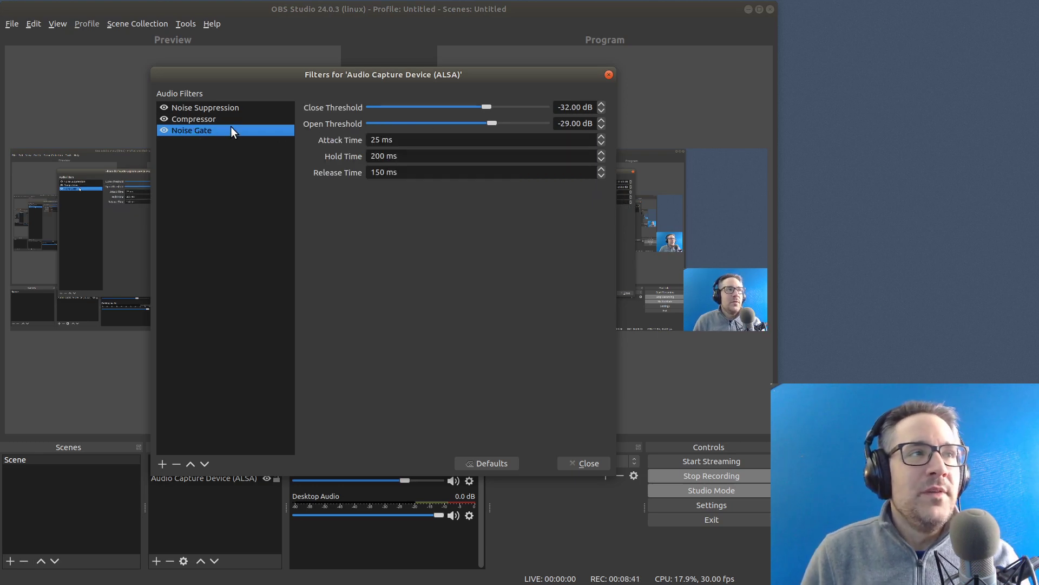
pyautogui.moveTo(363, 129)
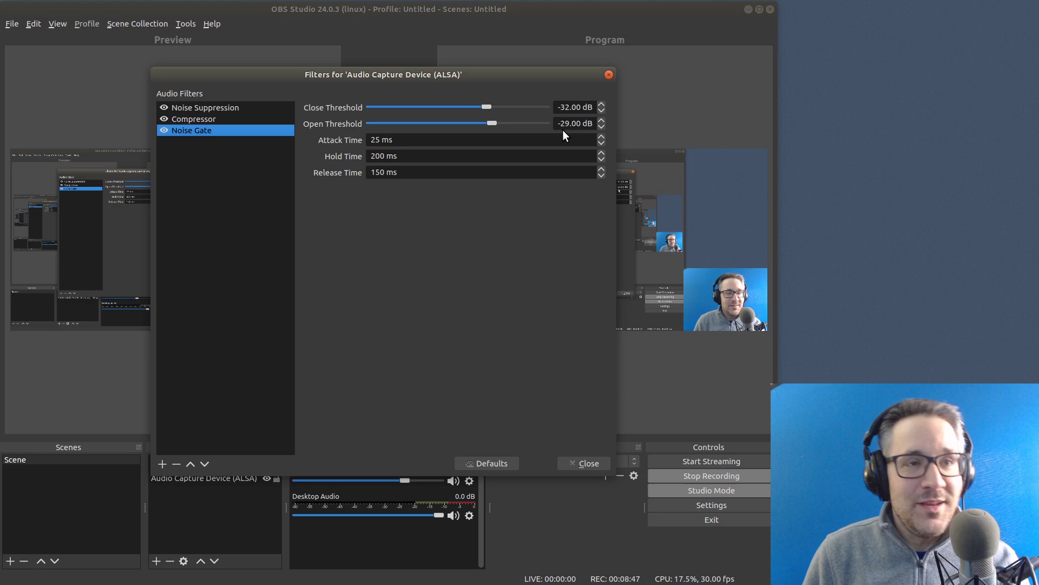
pyautogui.click(204, 107)
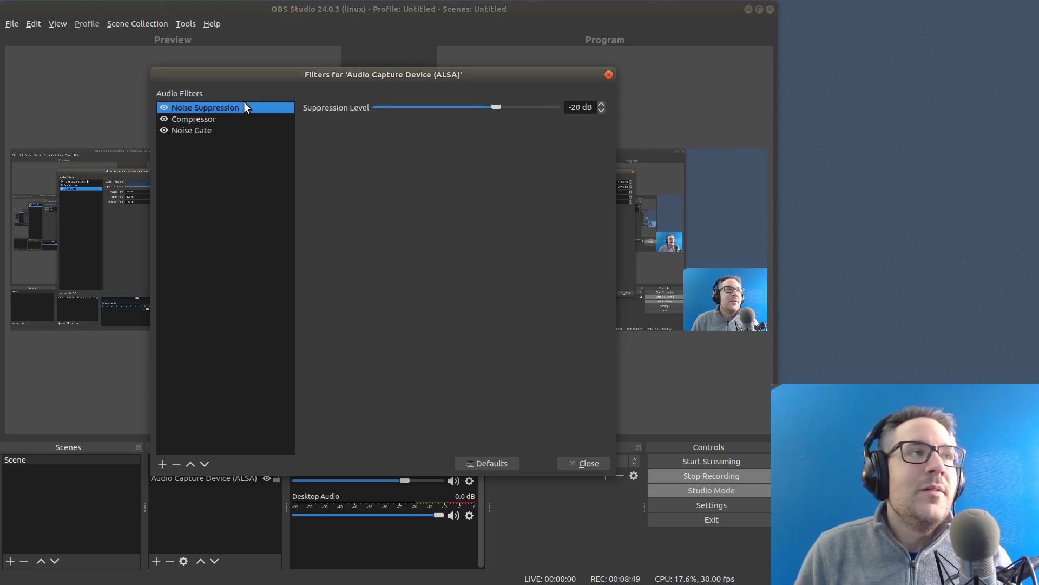
pyautogui.moveTo(482, 120)
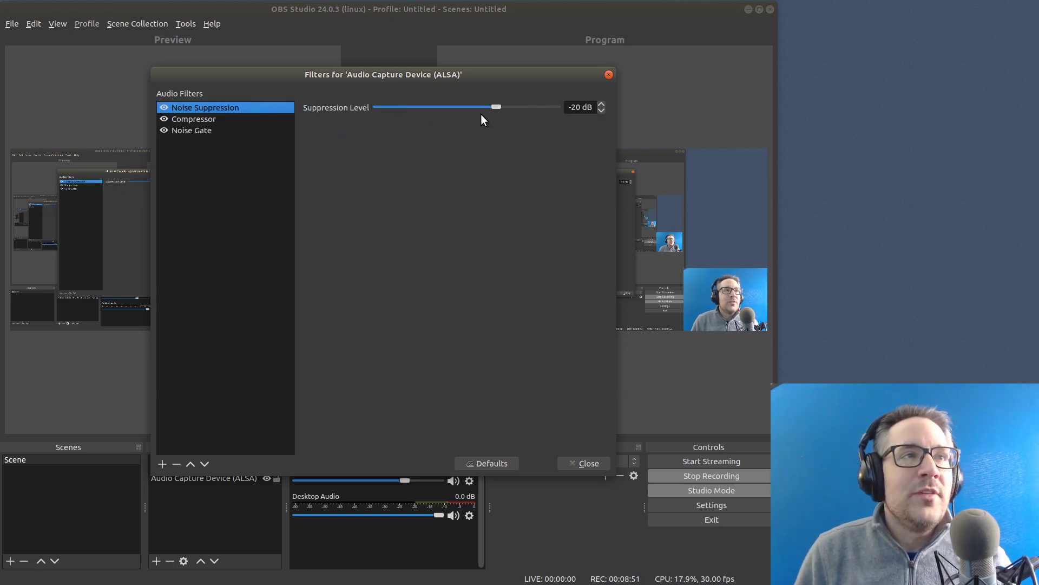
pyautogui.moveTo(547, 142)
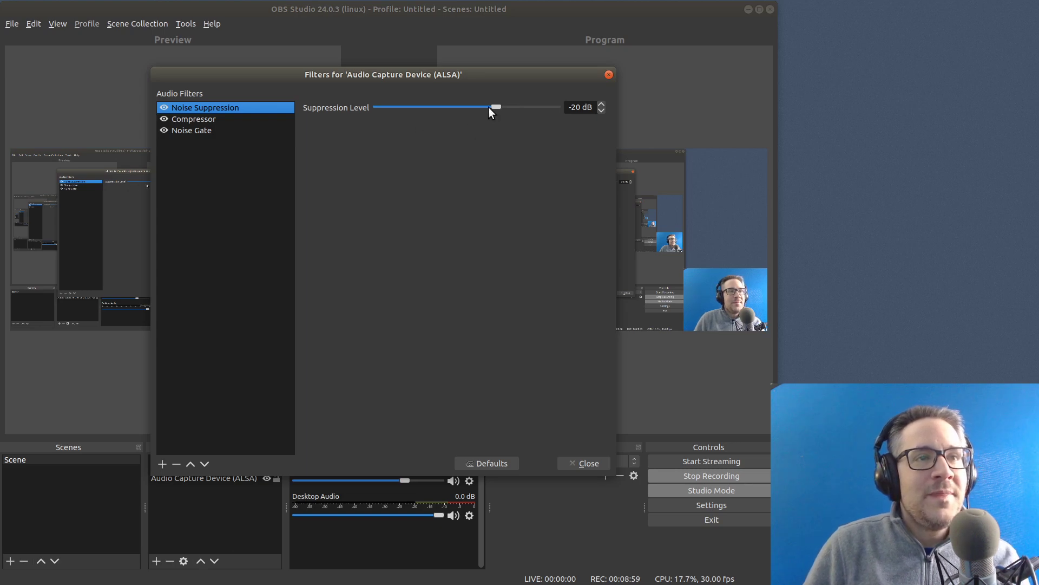
pyautogui.moveTo(467, 118)
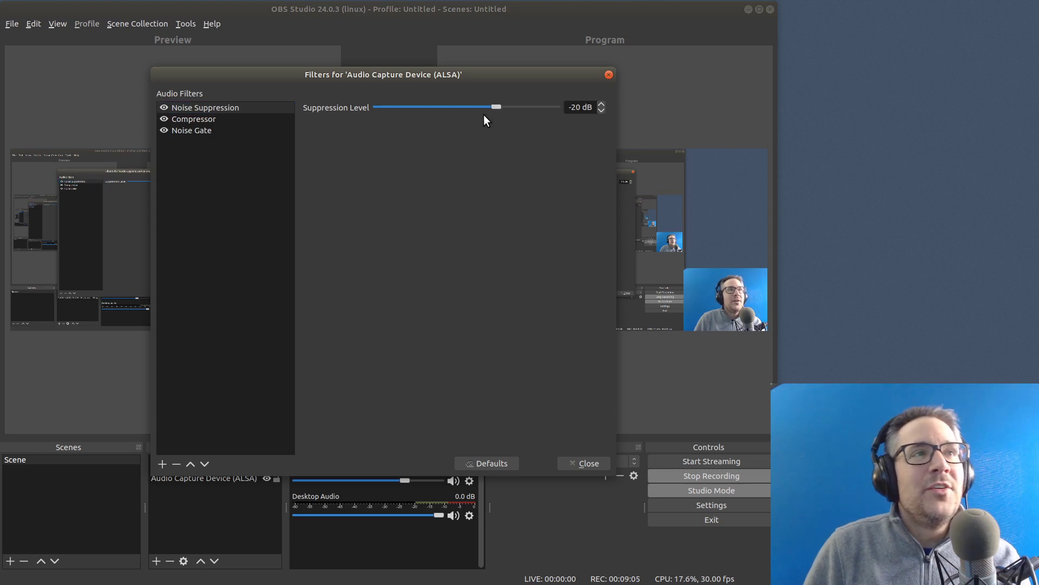
pyautogui.moveTo(464, 135)
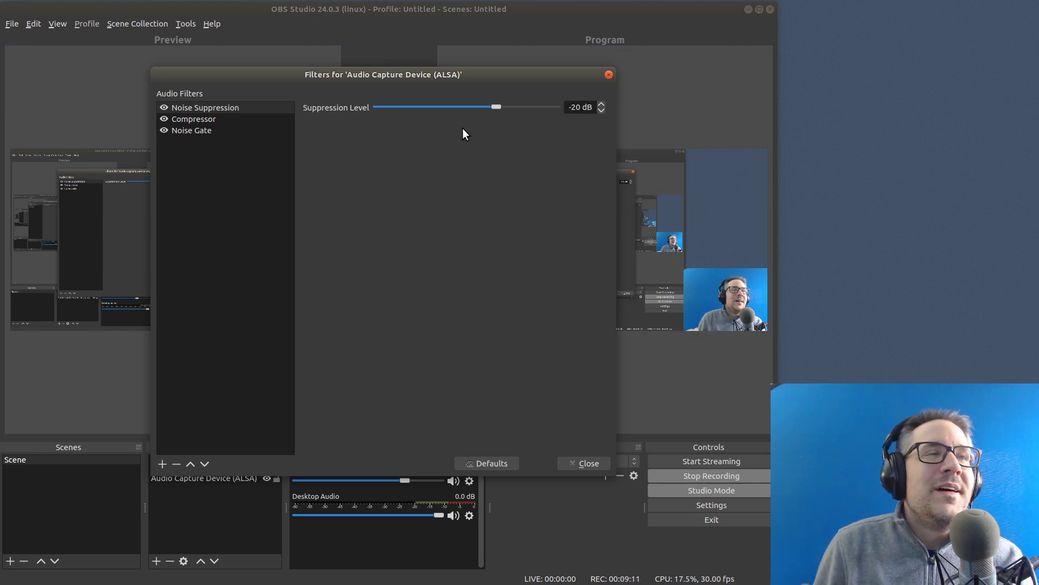
pyautogui.moveTo(554, 138)
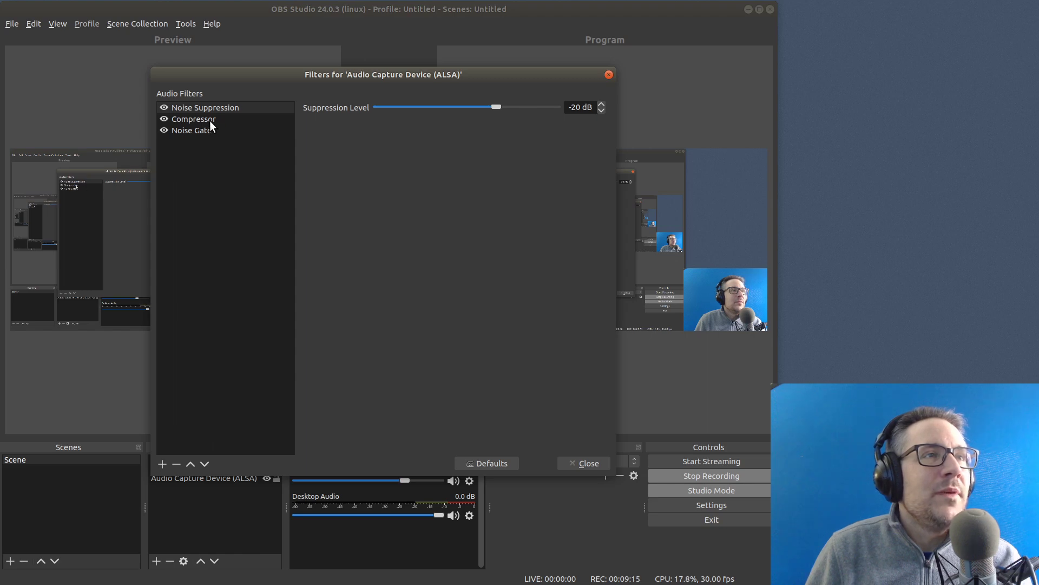
pyautogui.click(193, 118)
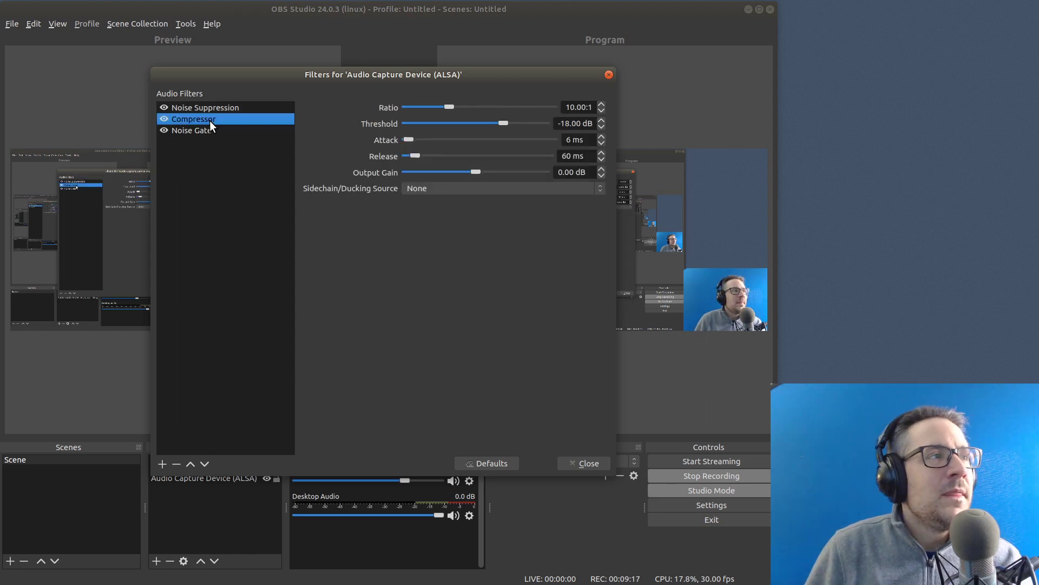
pyautogui.click(192, 130)
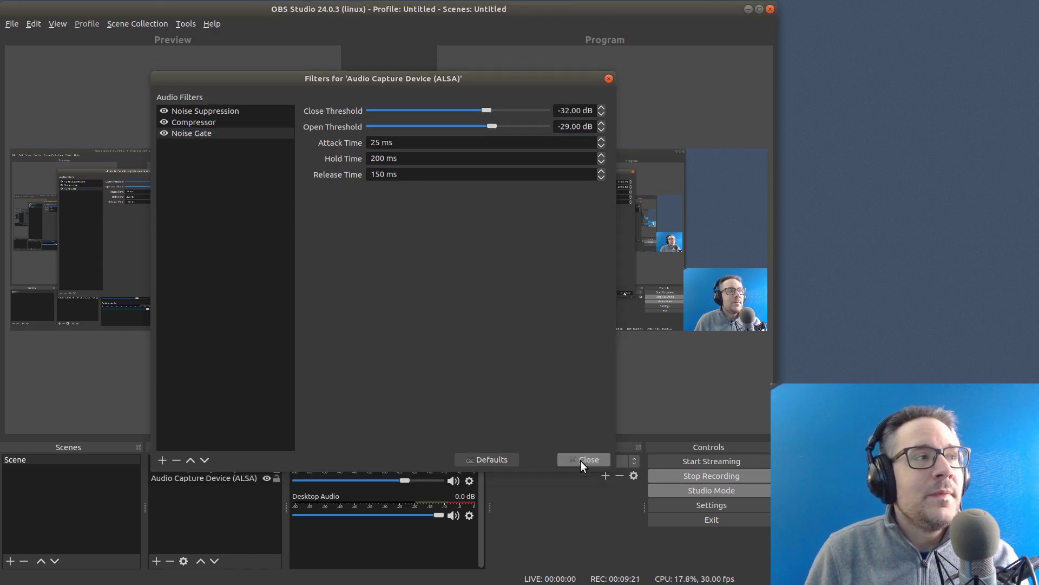
pyautogui.click(582, 460)
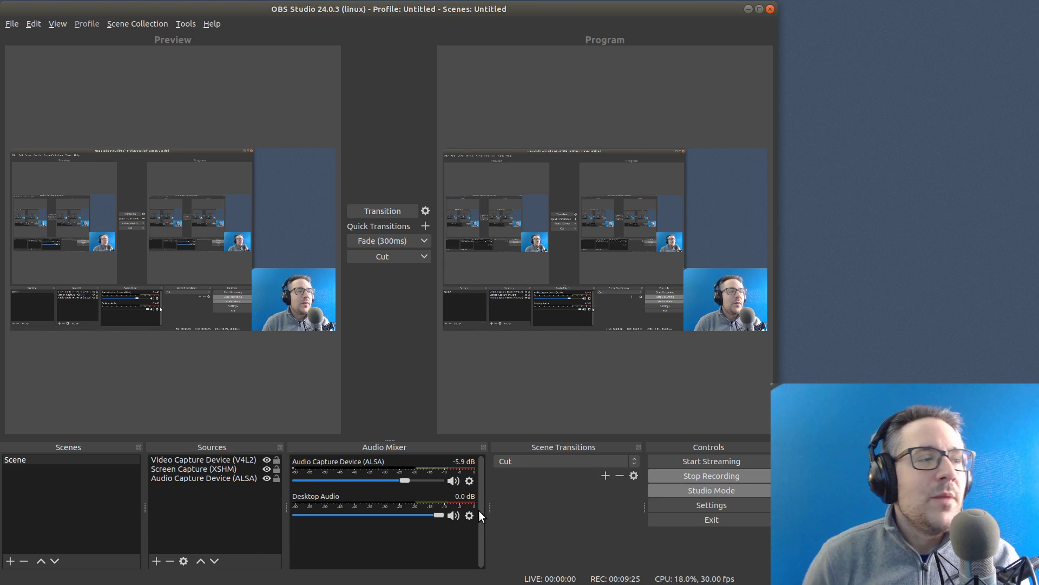
pyautogui.moveTo(201, 457)
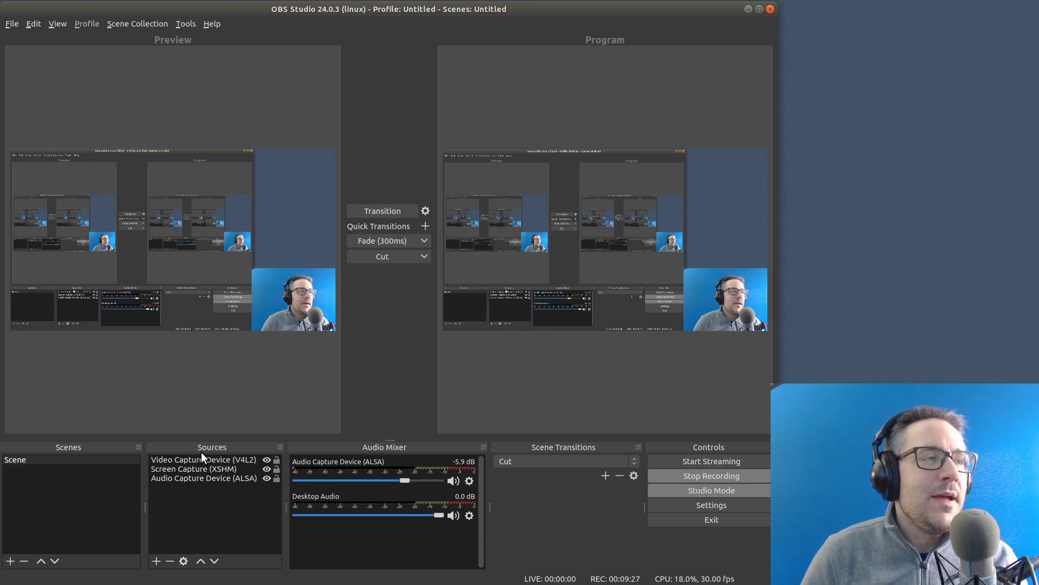
pyautogui.click(203, 459)
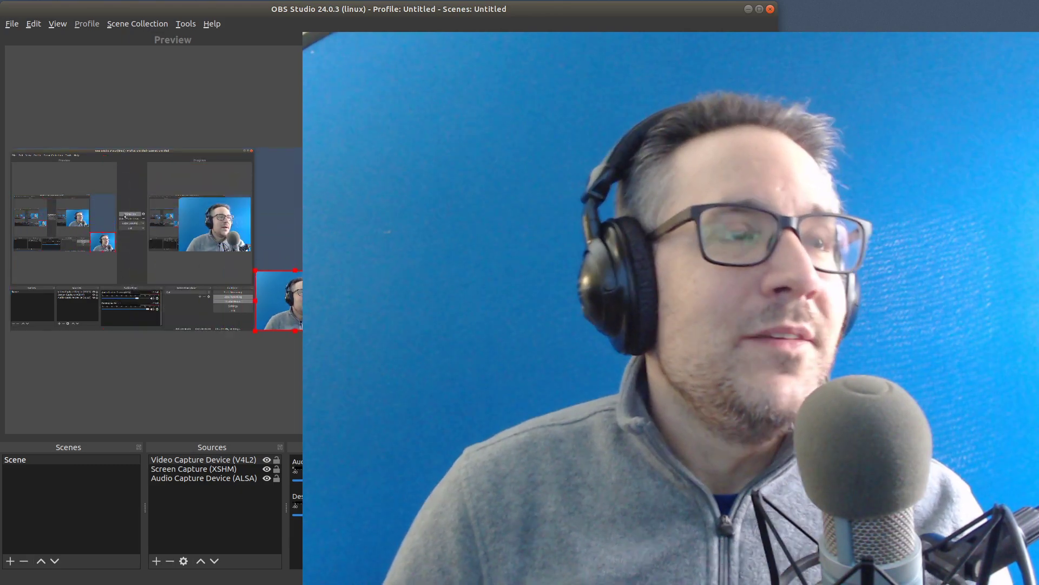
pyautogui.click(710, 490)
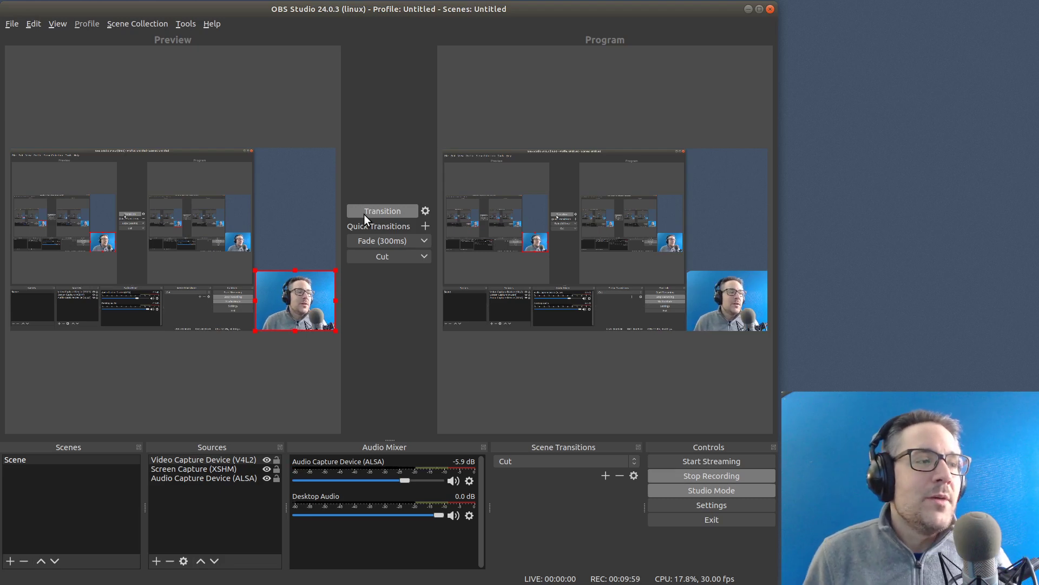
pyautogui.click(203, 460)
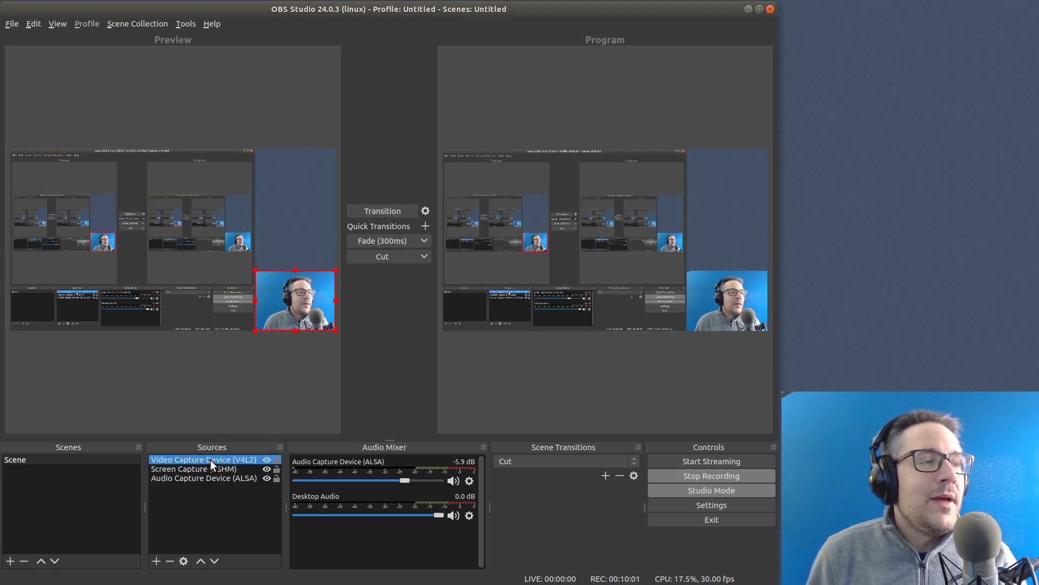
pyautogui.click(193, 469)
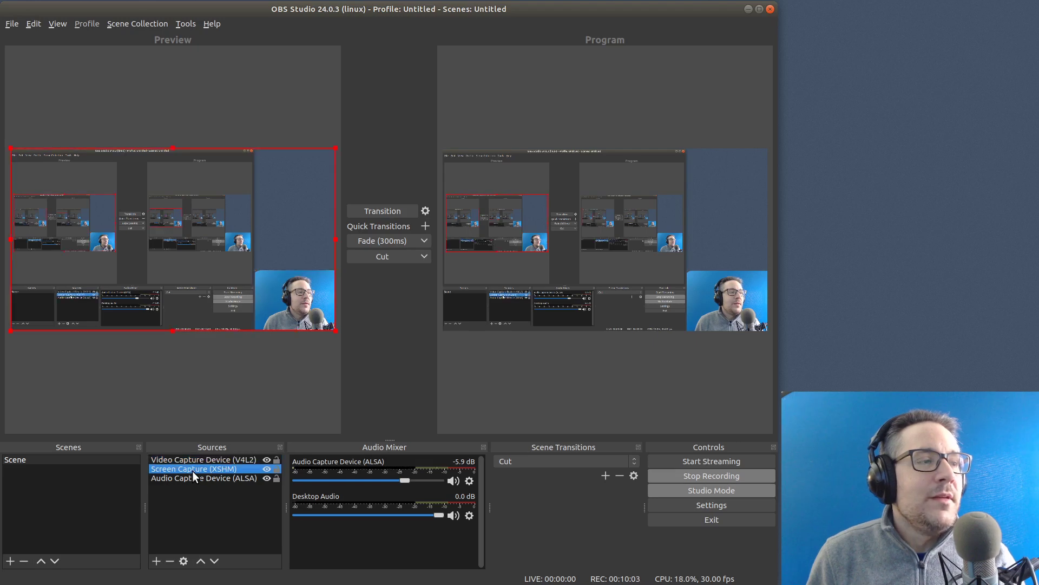
pyautogui.click(204, 478)
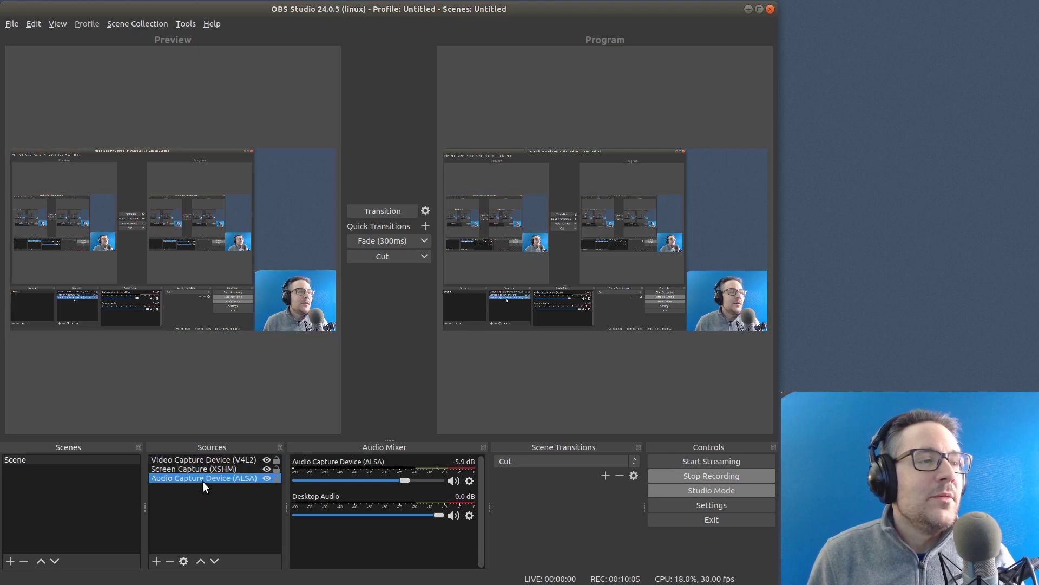